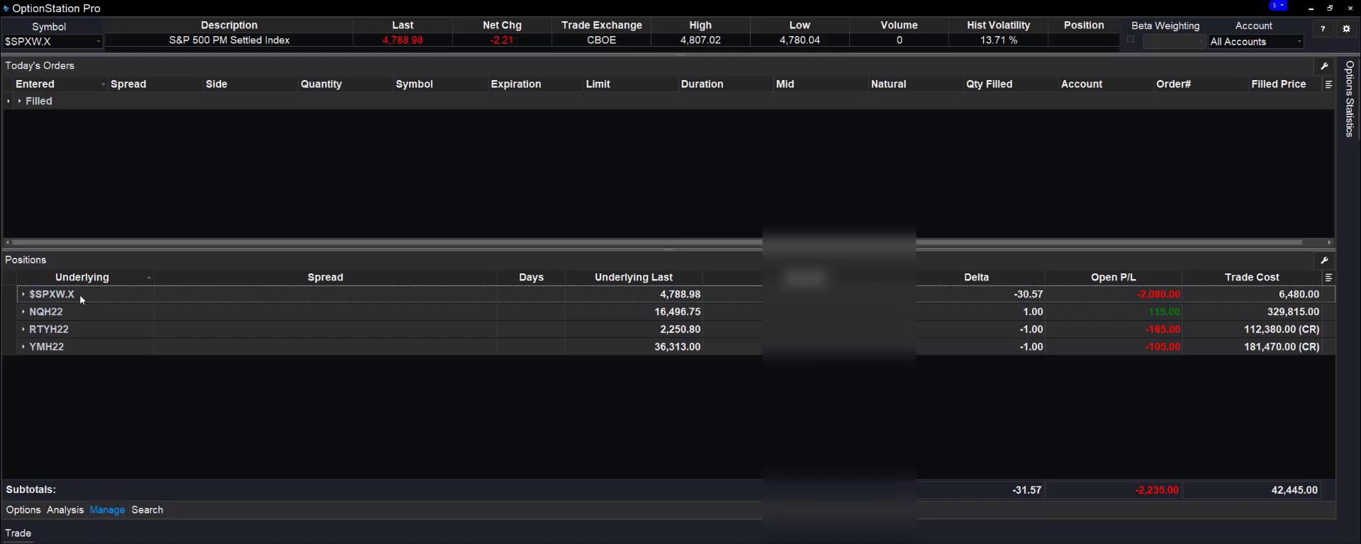
- Expand the $SPXW.X position row to reveal its 28 Jan 4340 and 4735 put legs
{"action": "left_click", "coordinate": [17, 295]}
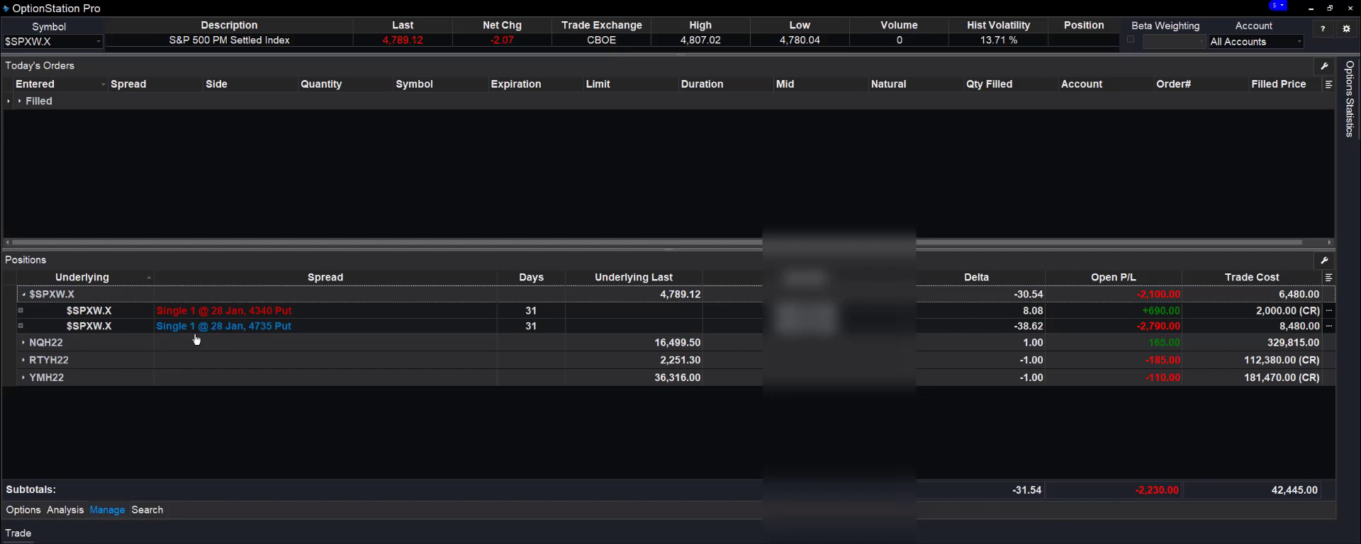
{"action": "mouse_move", "coordinate": [259, 338]}
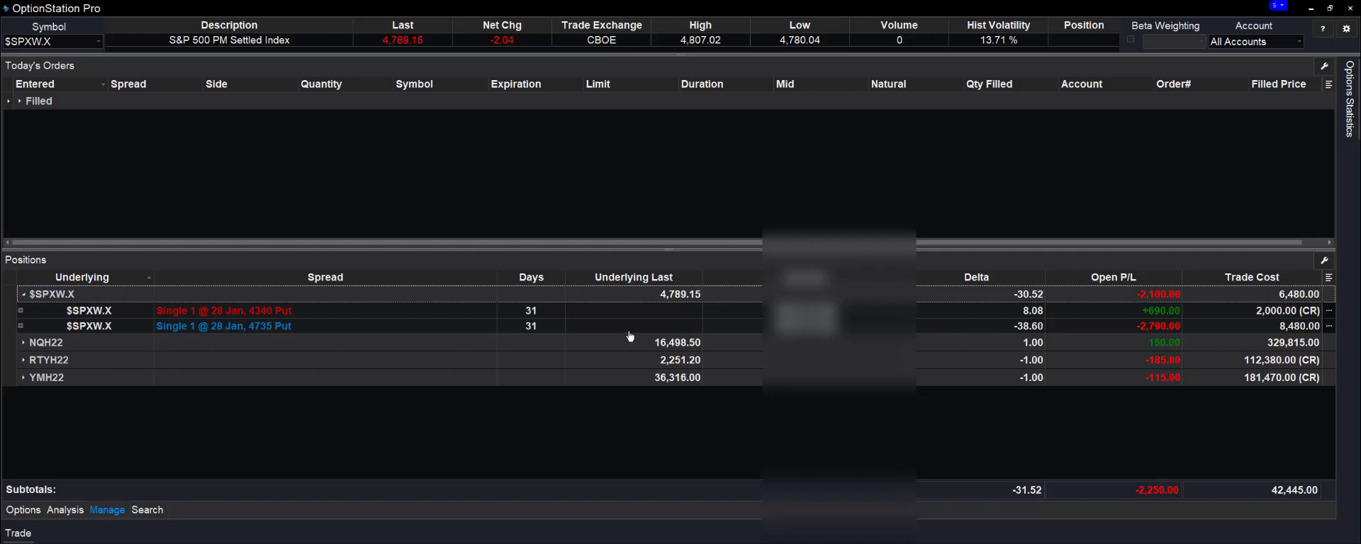
{"action": "mouse_move", "coordinate": [1297, 333]}
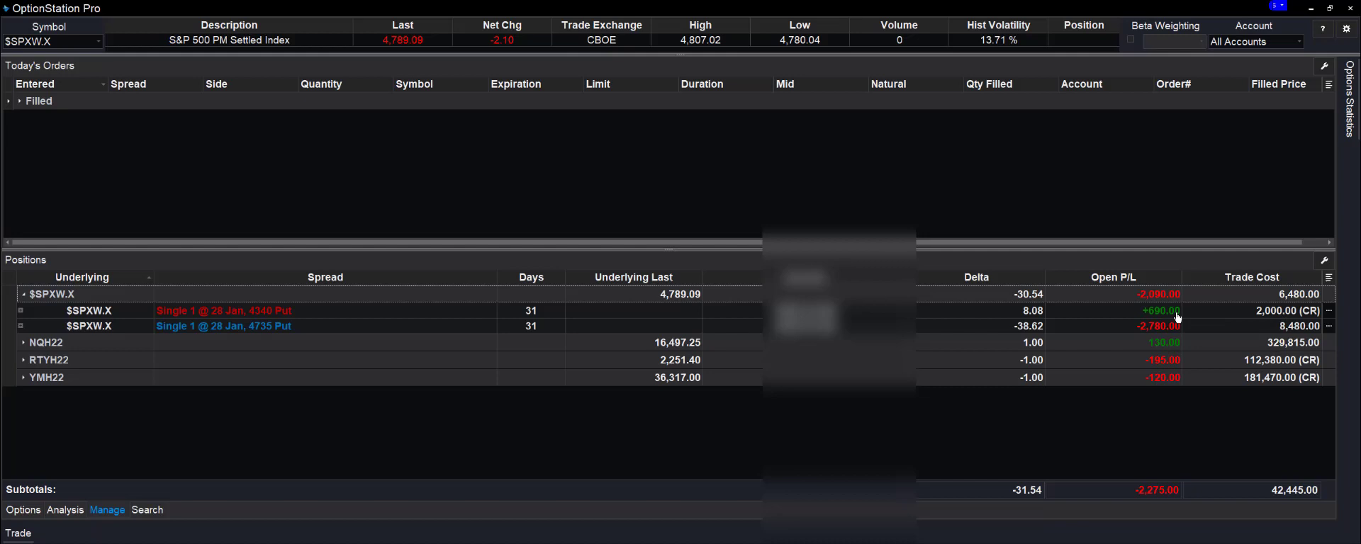
{"action": "mouse_move", "coordinate": [1234, 320]}
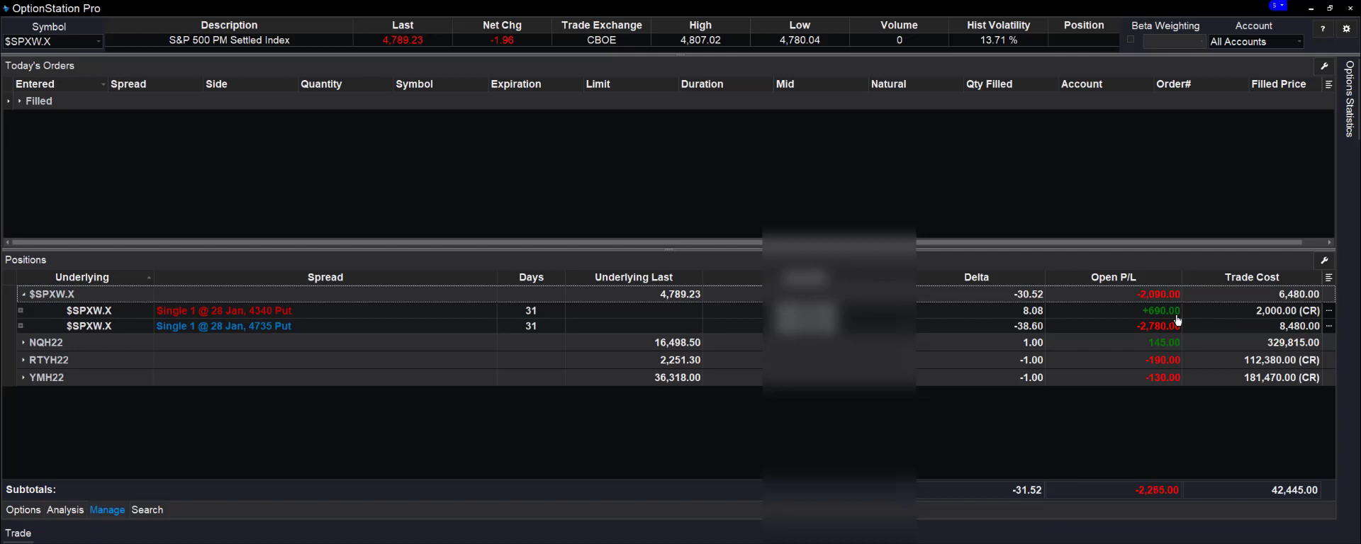
{"action": "mouse_move", "coordinate": [1279, 323]}
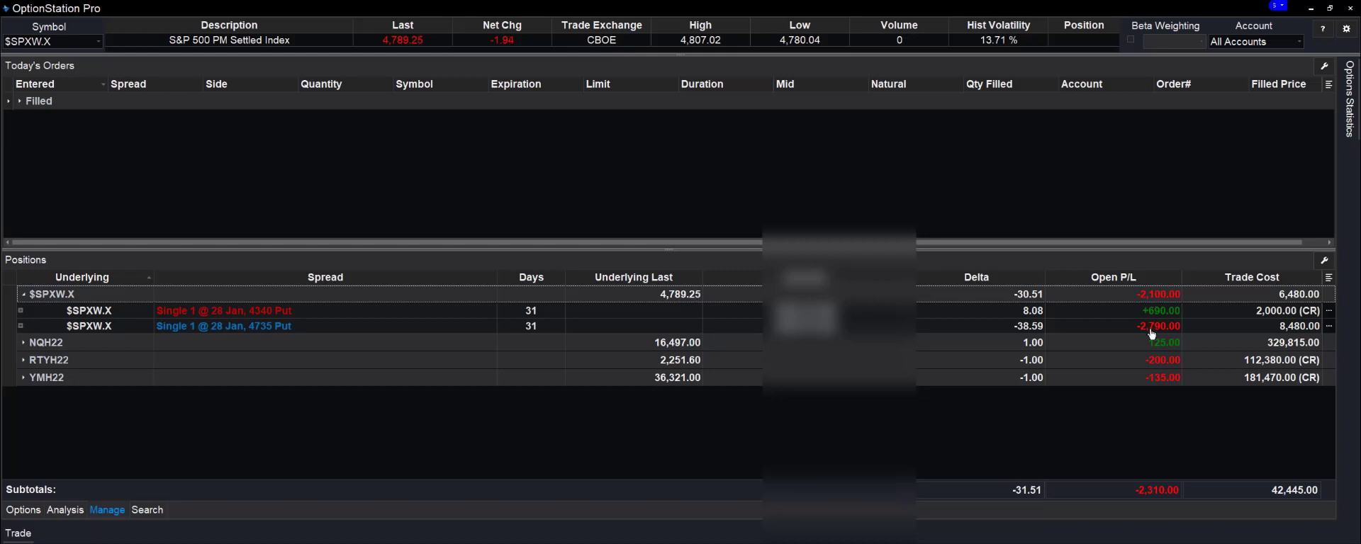
{"action": "mouse_move", "coordinate": [366, 366]}
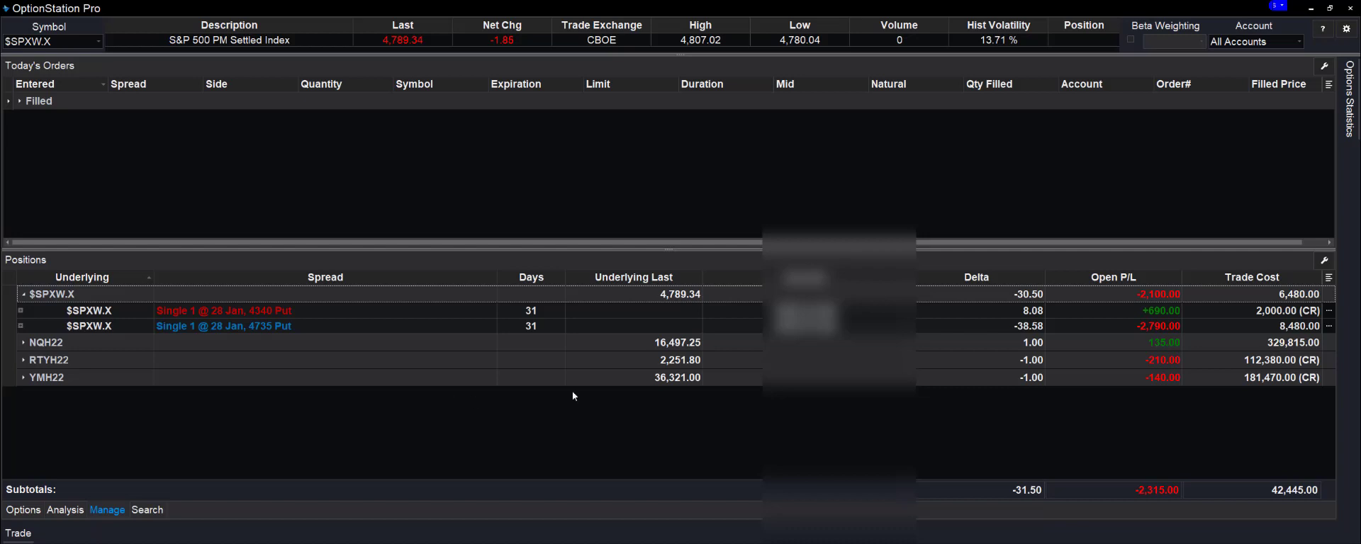
{"action": "mouse_move", "coordinate": [1151, 330]}
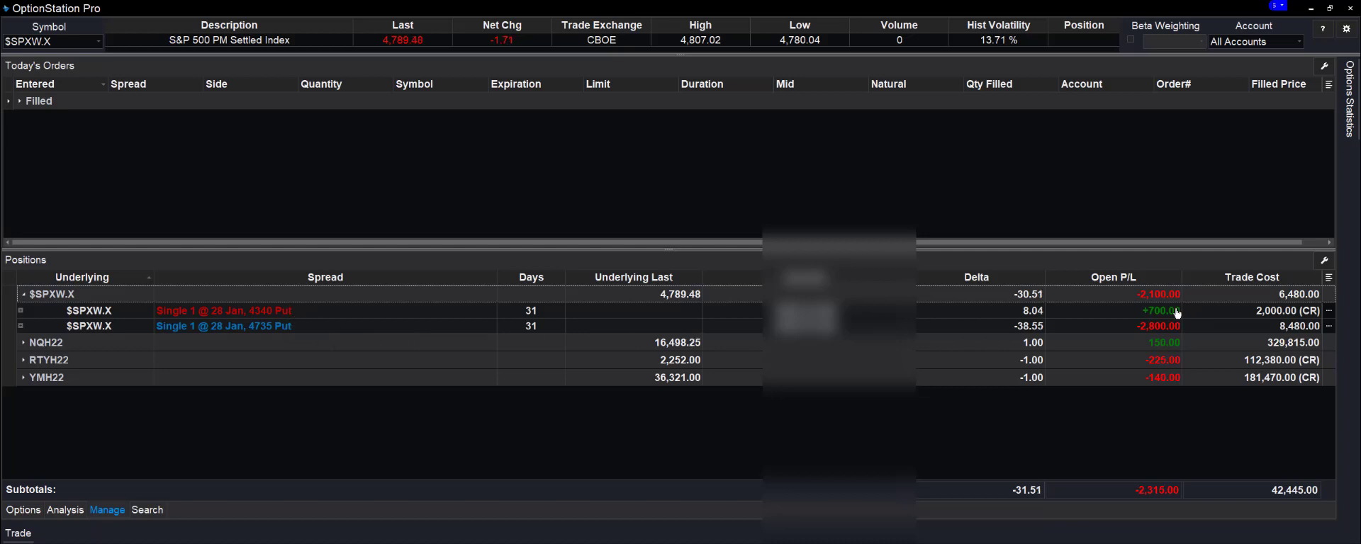
{"action": "mouse_move", "coordinate": [291, 318]}
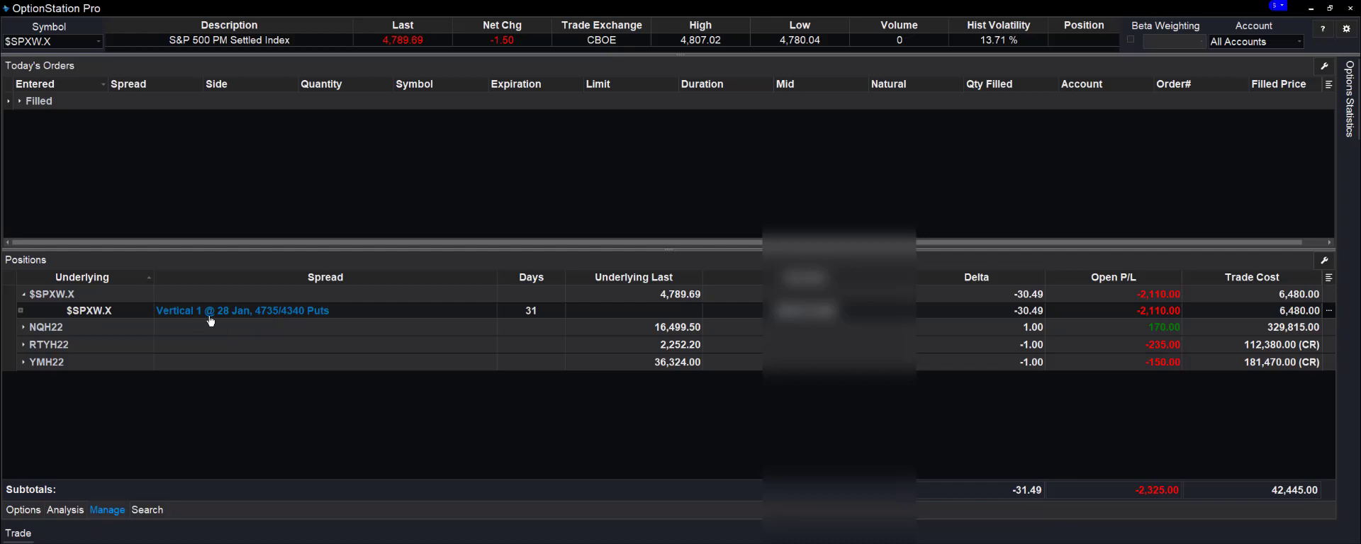
{"action": "mouse_move", "coordinate": [269, 325]}
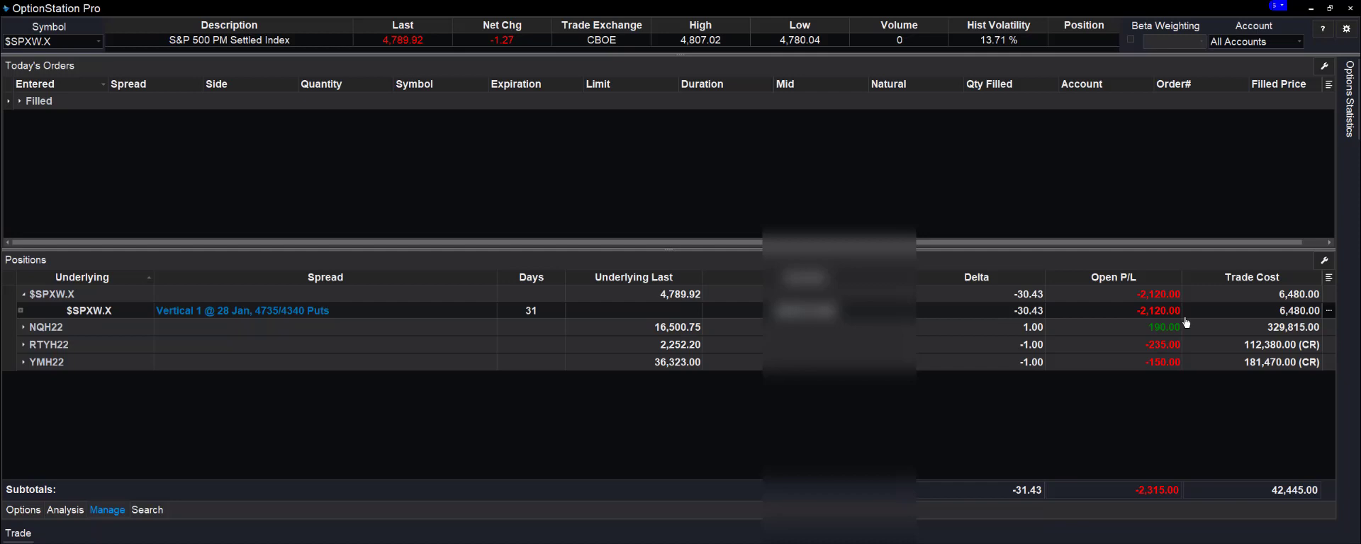
{"action": "mouse_move", "coordinate": [218, 312]}
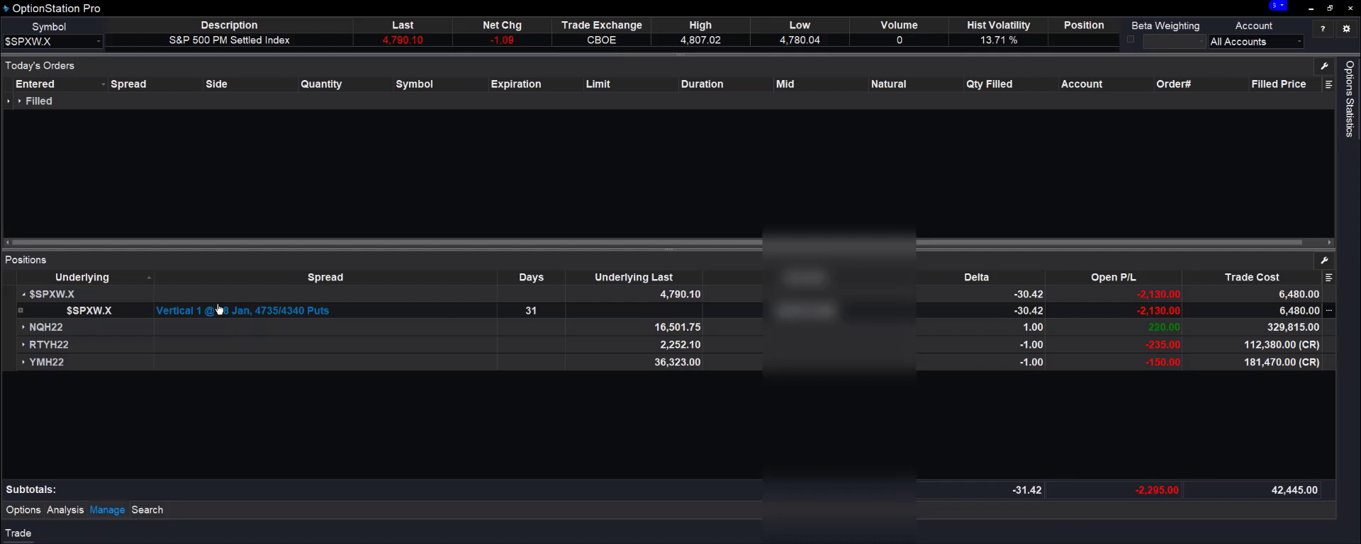
- Bring up the context actions for the 28 Jan 4735/4340 put vertical spread
{"action": "right_click", "coordinate": [218, 311]}
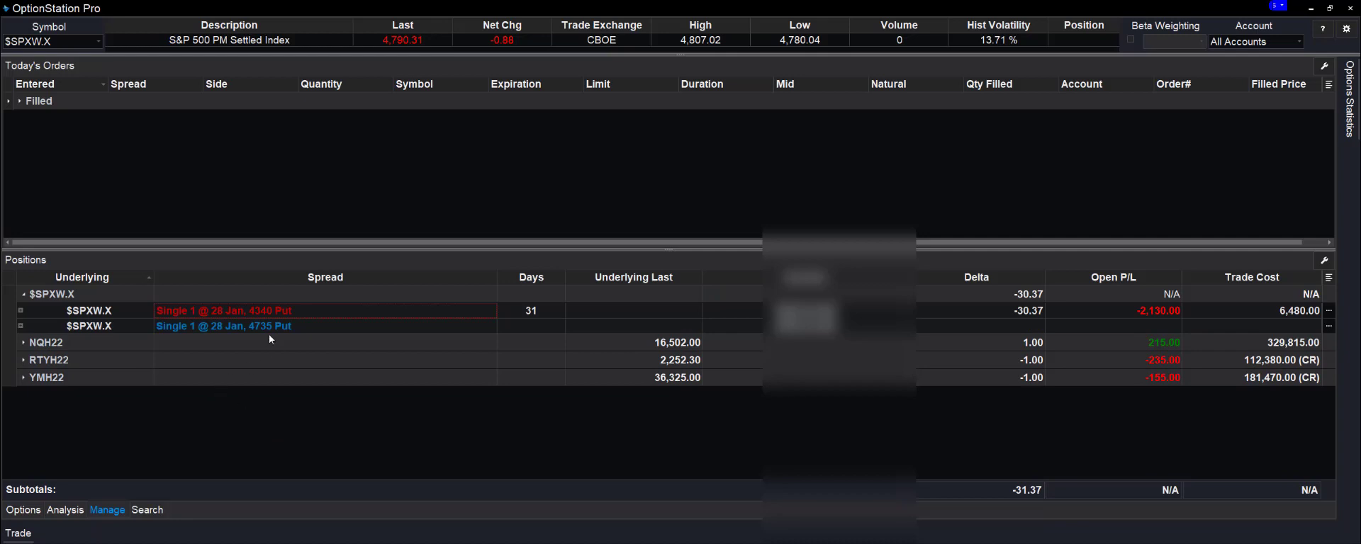
- Start a buy-to-close market order for one 28 Jan 4340 SPXW put
{"action": "right_click", "coordinate": [255, 312]}
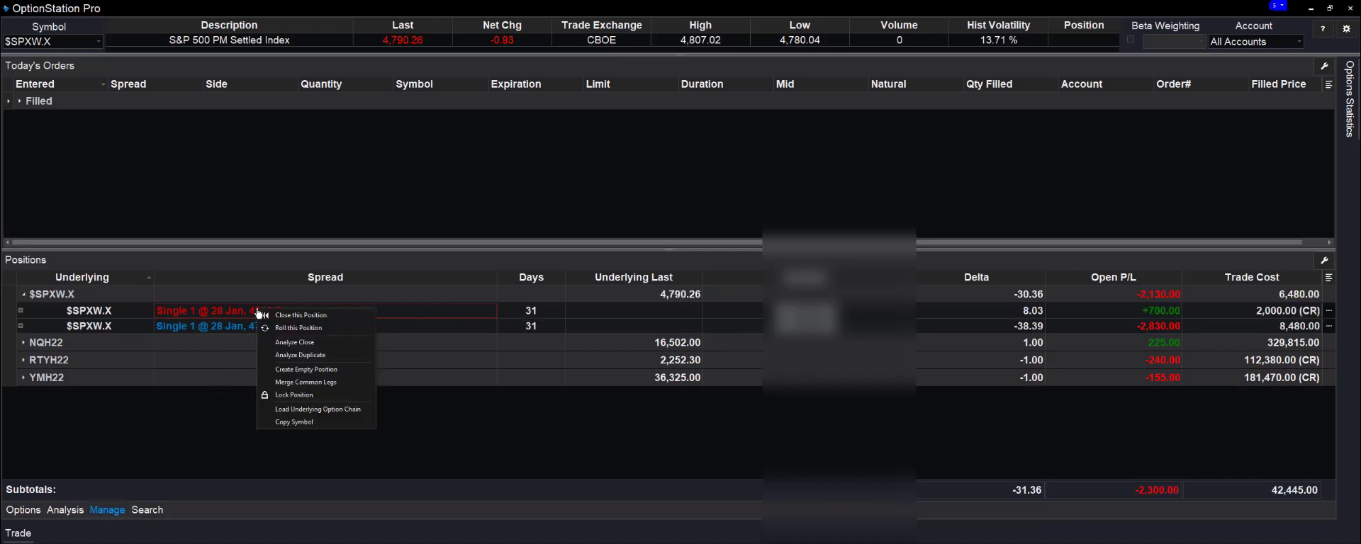
{"action": "mouse_move", "coordinate": [335, 321]}
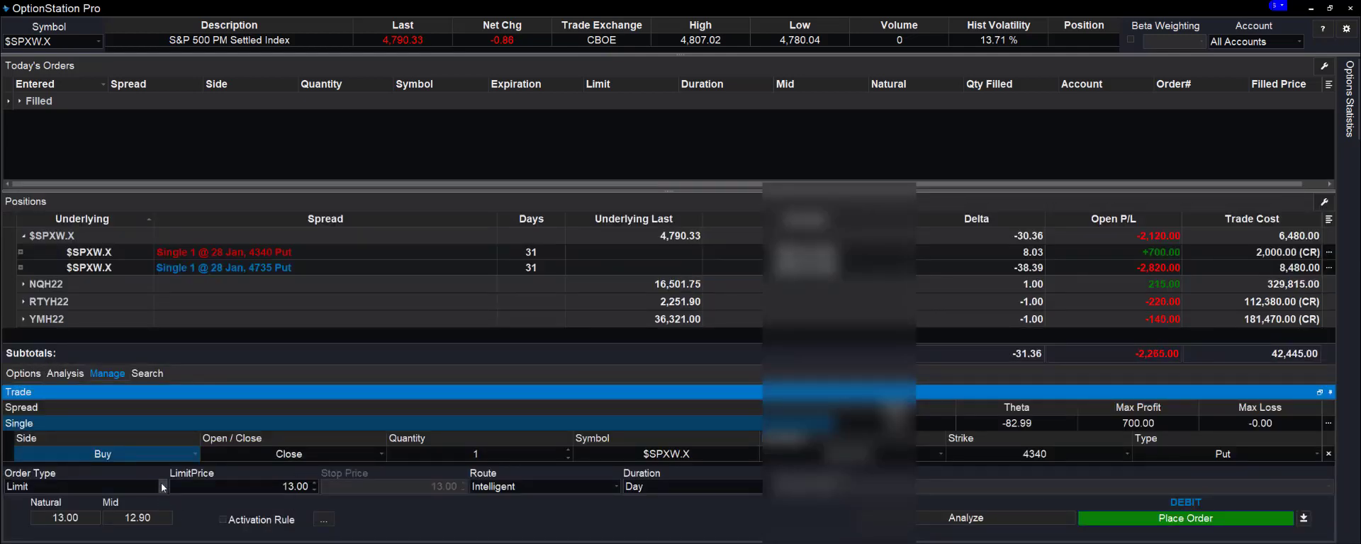
{"action": "left_click", "coordinate": [82, 486]}
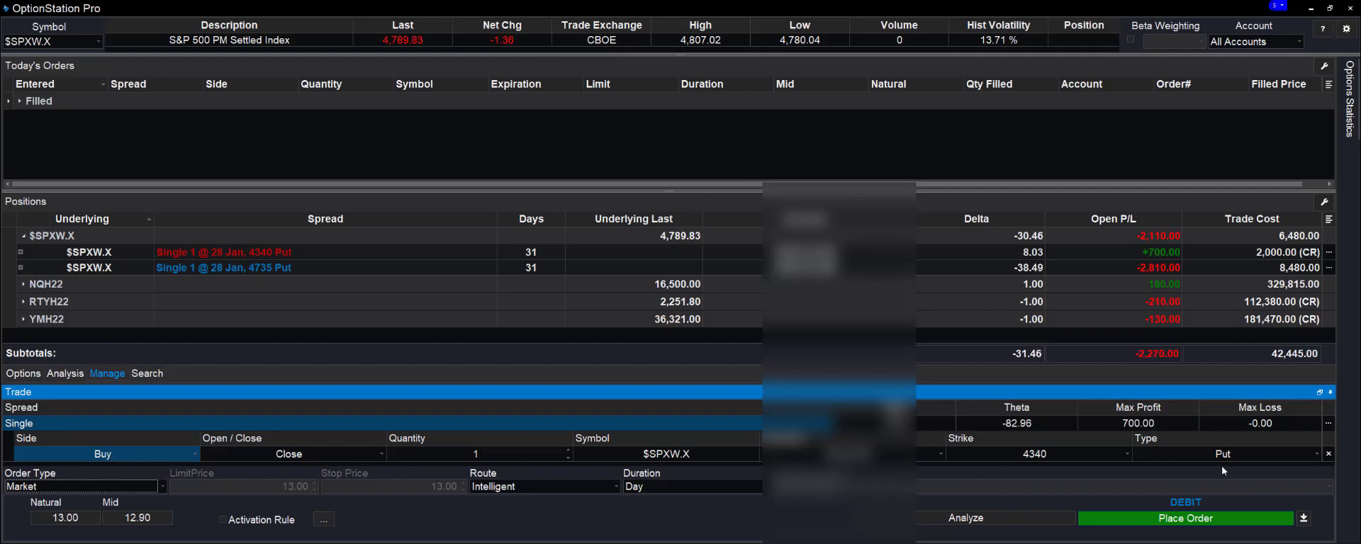
{"action": "mouse_move", "coordinate": [1159, 261]}
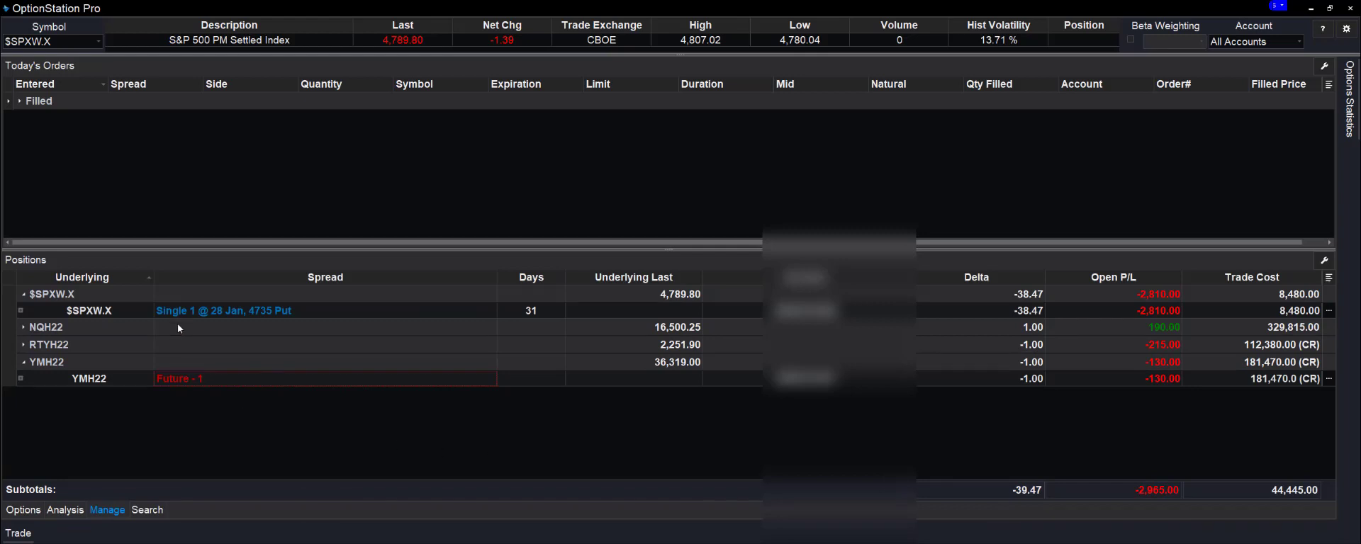
{"action": "mouse_move", "coordinate": [295, 324]}
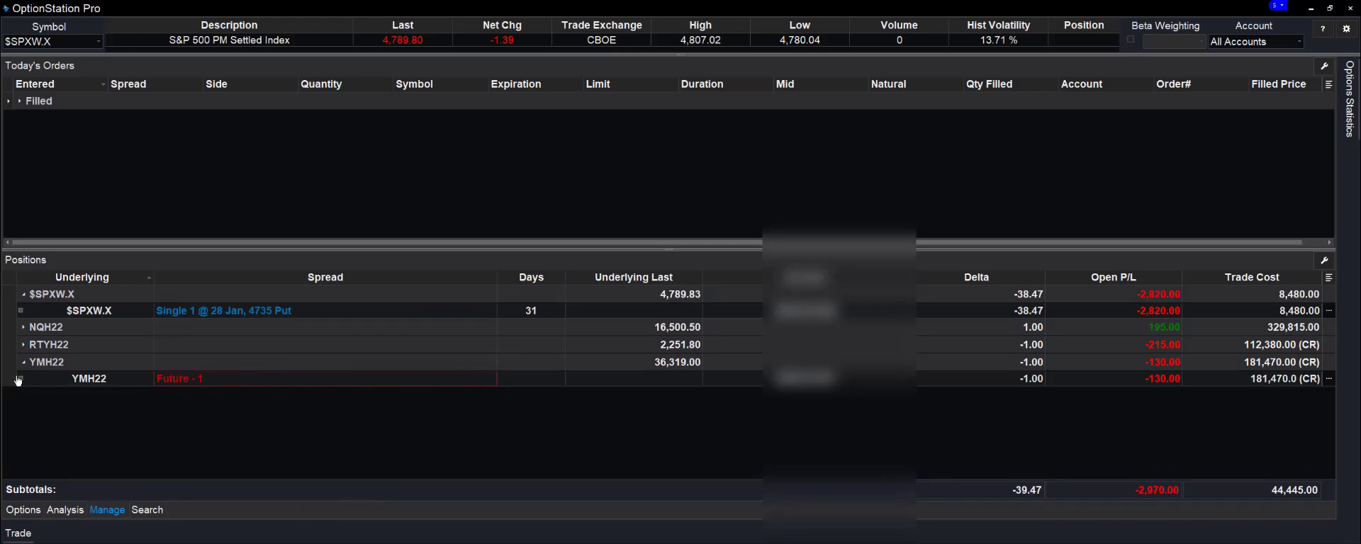
- Collapse the YMH22 futures detail row in the Positions grid
{"action": "left_click", "coordinate": [23, 363]}
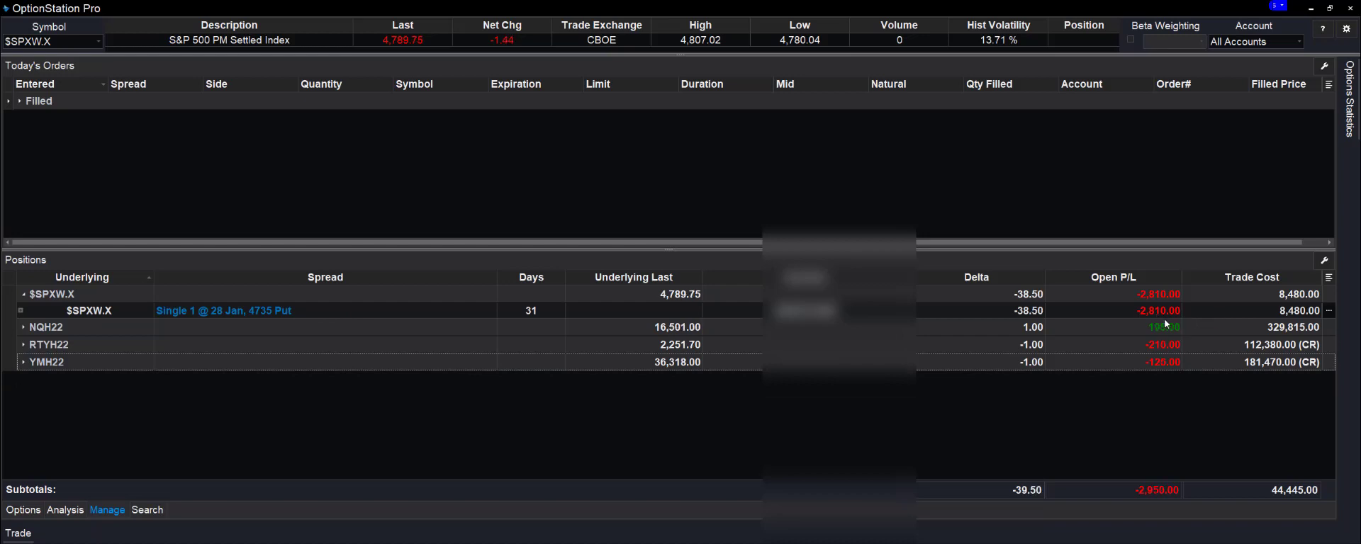
{"action": "mouse_move", "coordinate": [105, 383]}
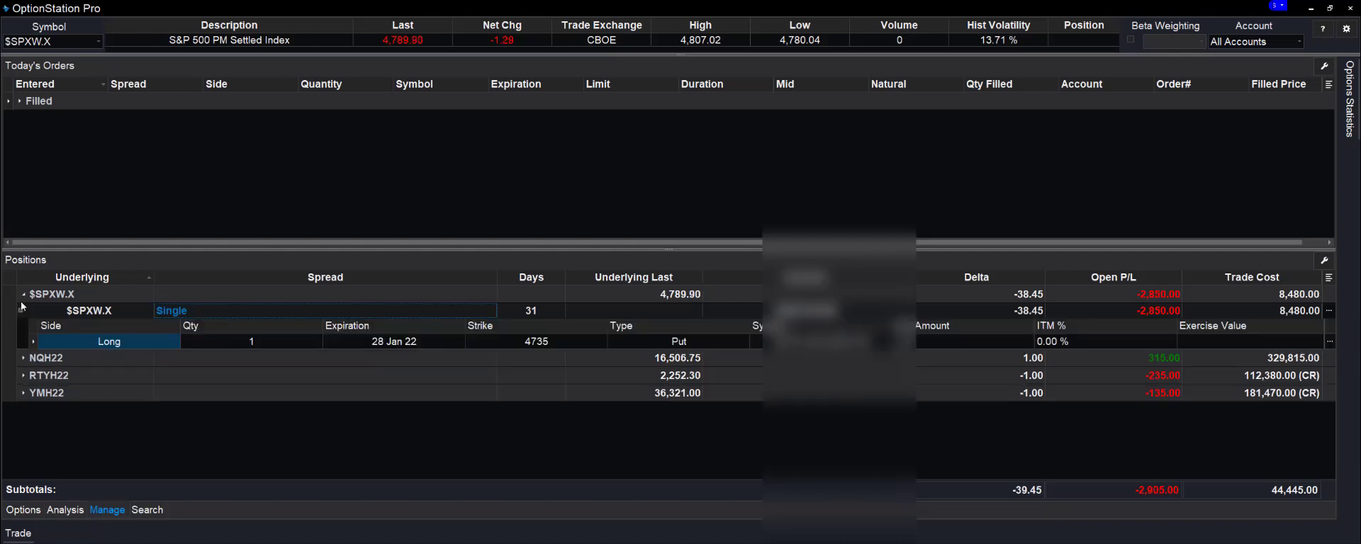
- Collapse the $SPXW.X position back to its single underlying summary row
{"action": "left_click", "coordinate": [20, 295]}
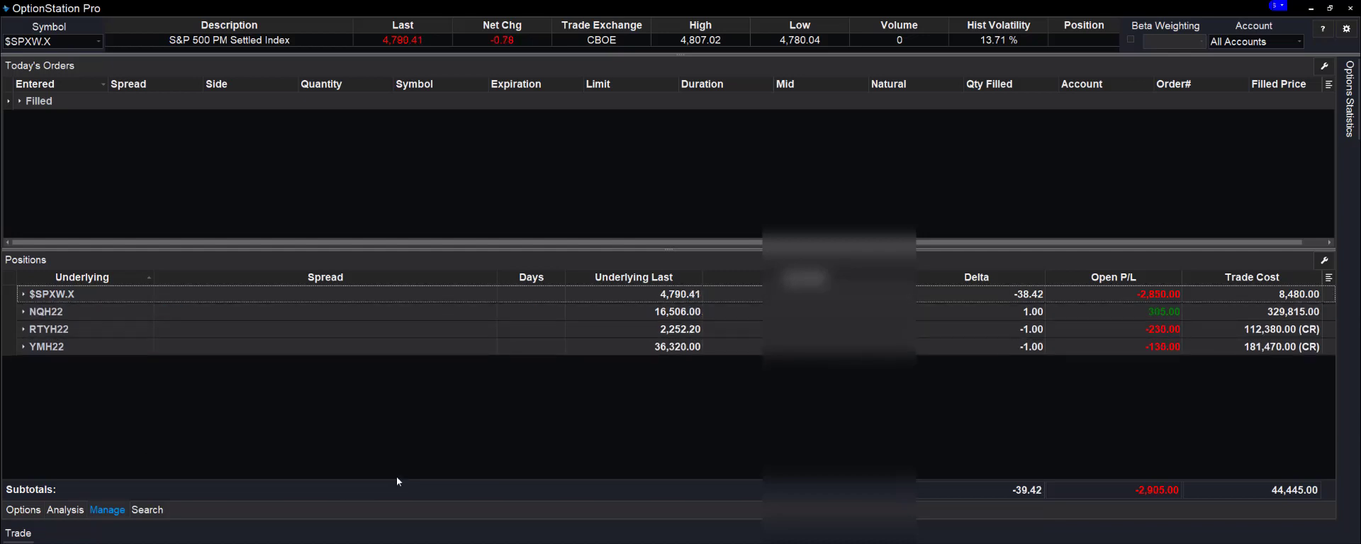
{"action": "mouse_move", "coordinate": [238, 476]}
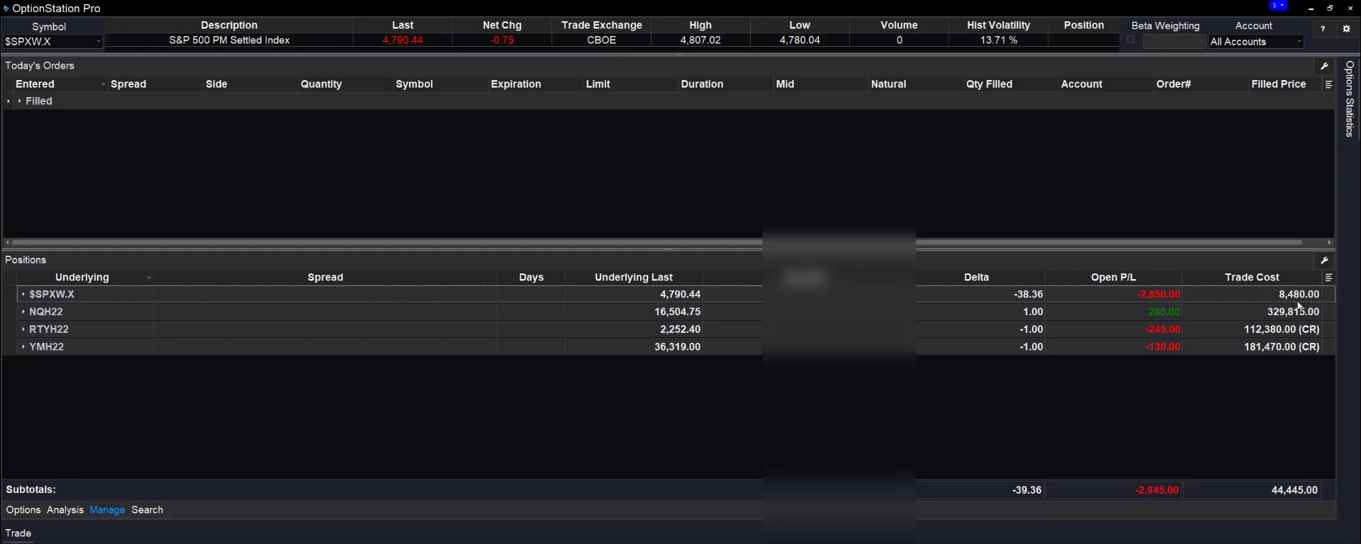
{"action": "mouse_move", "coordinate": [1193, 300]}
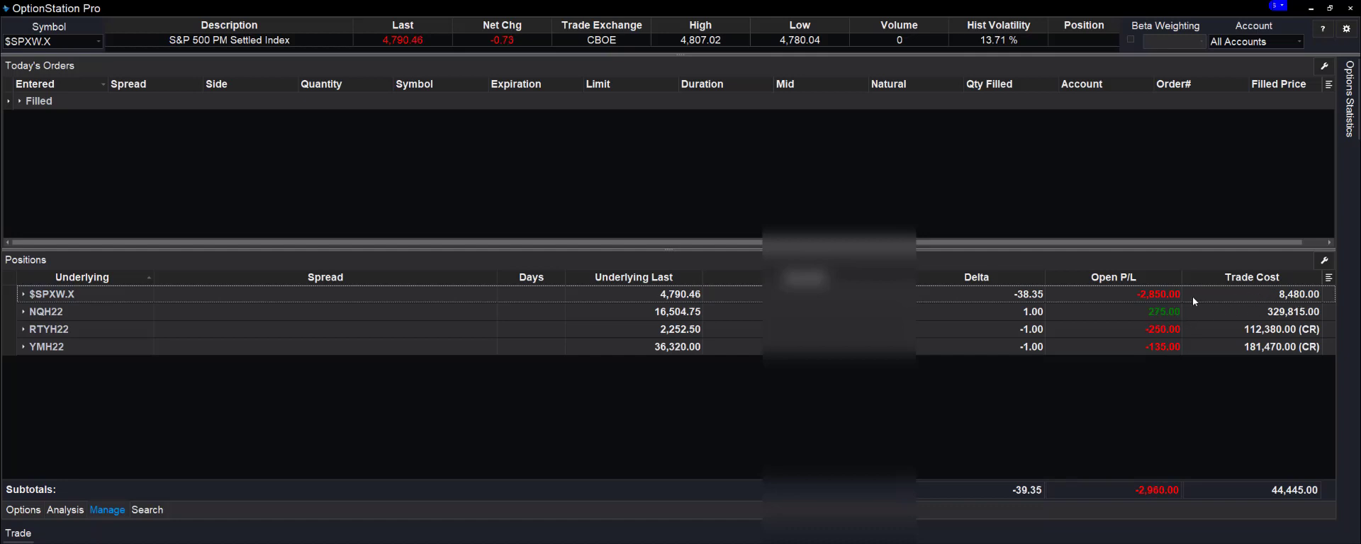